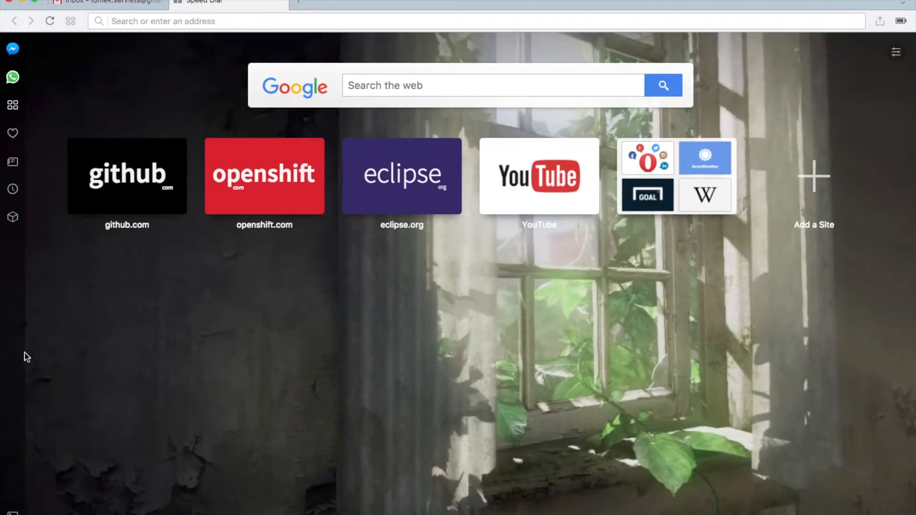
- Load the GitHub home page from the github.com Speed Dial tile
left_click(127, 176)
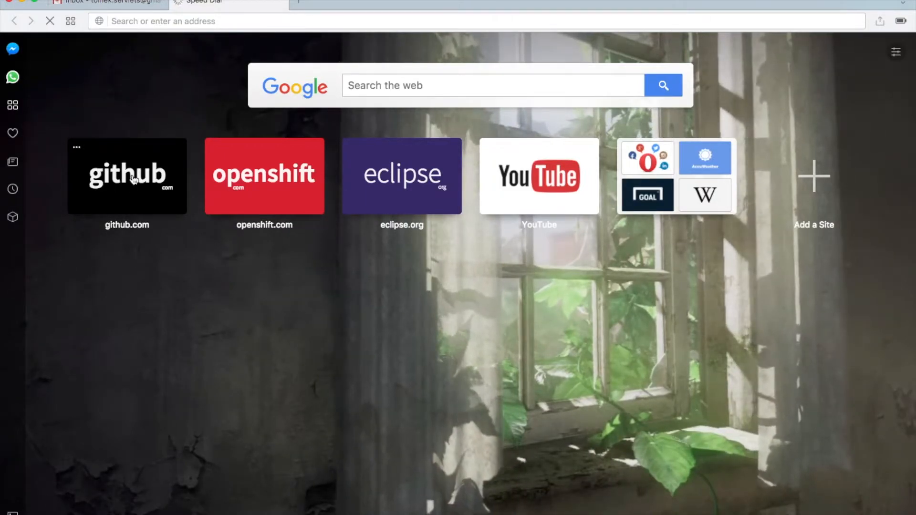
left_click(127, 176)
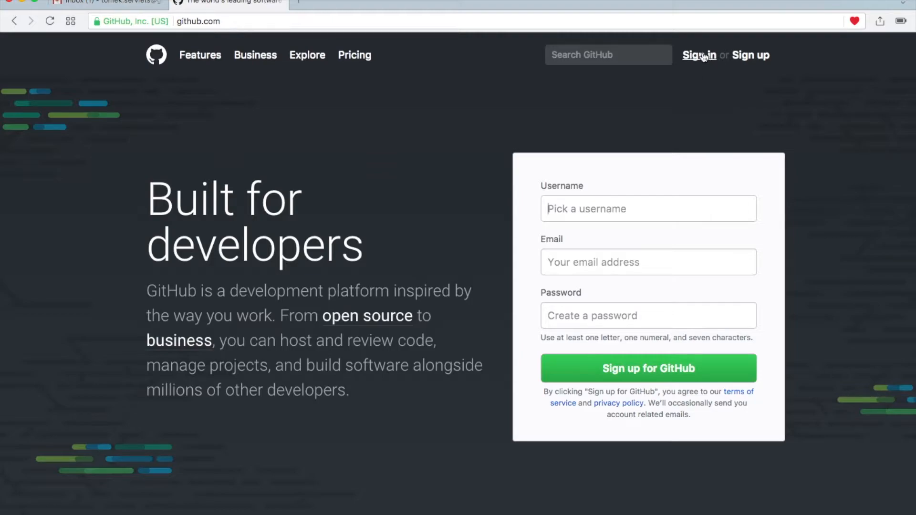
- Sign in to GitHub with the account's username and password
left_click(699, 56)
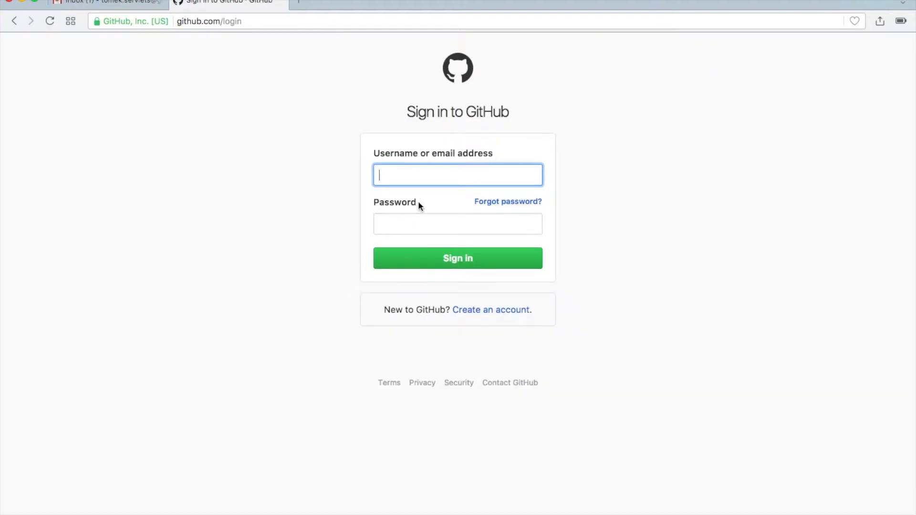
type("tomek-serv")
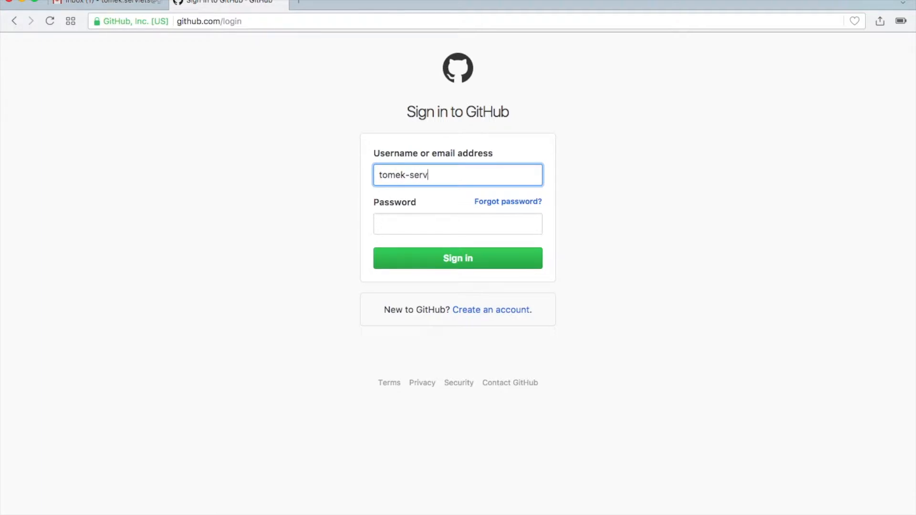
left_click(457, 224)
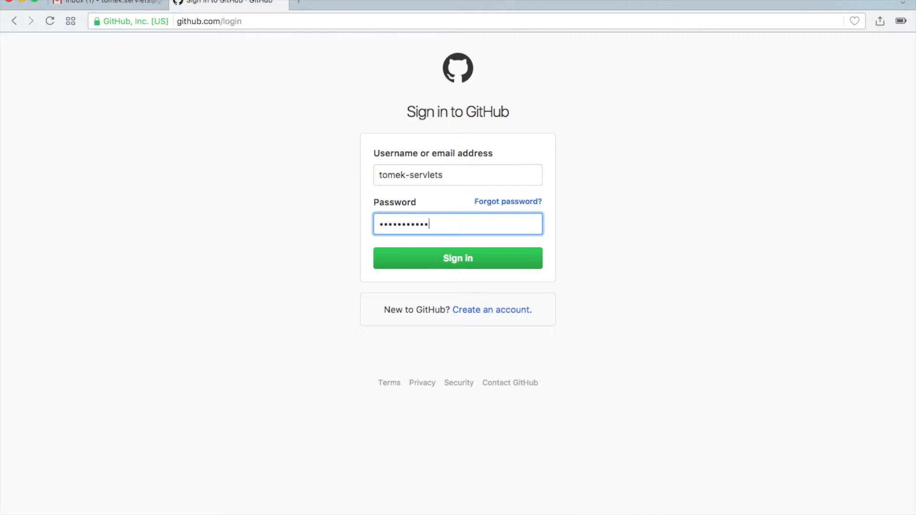
left_click(457, 257)
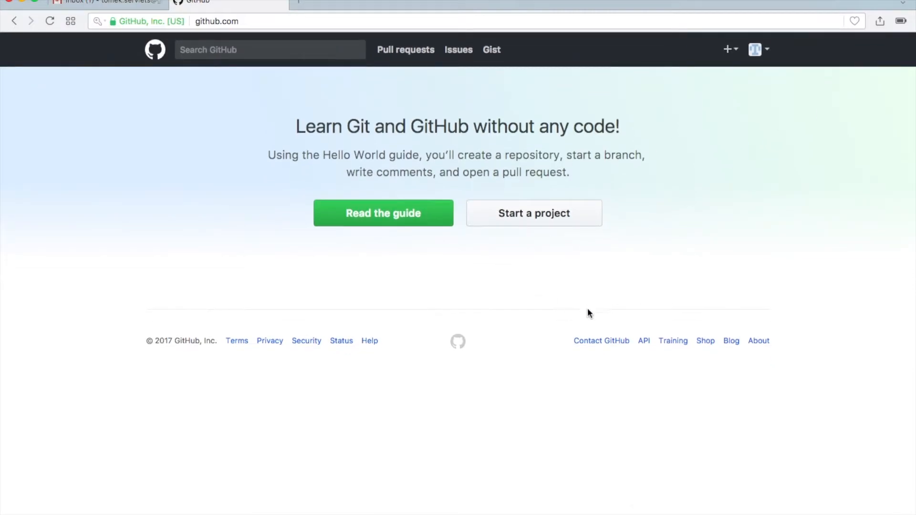
mouse_move(515, 310)
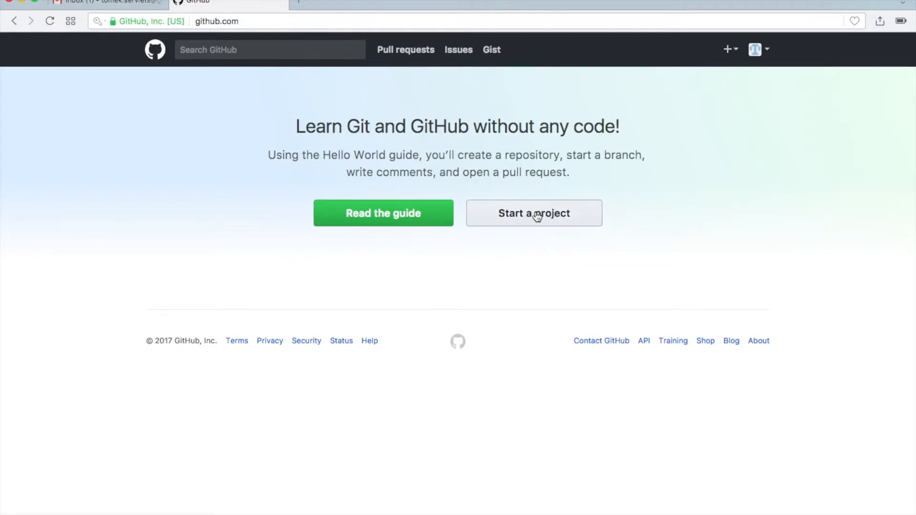
mouse_move(532, 272)
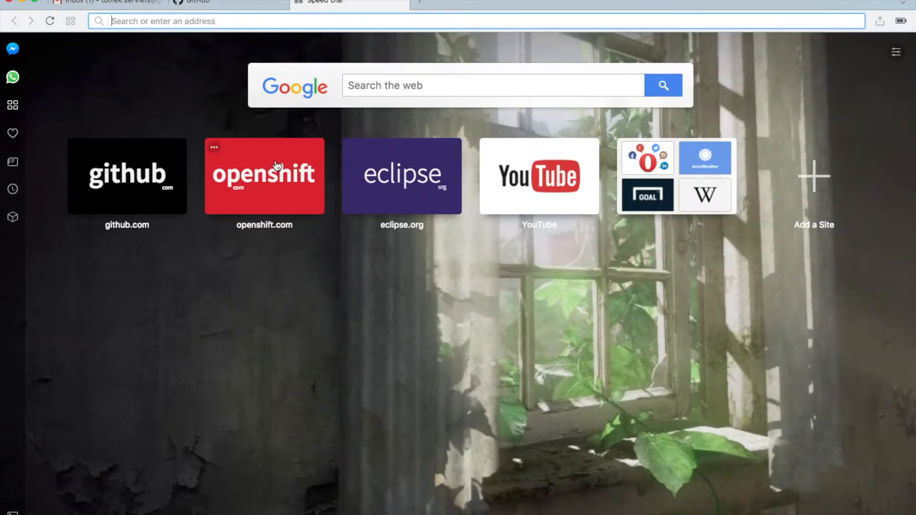
- Load openshift.com from Speed Dial and show its My Account options
left_click(265, 176)
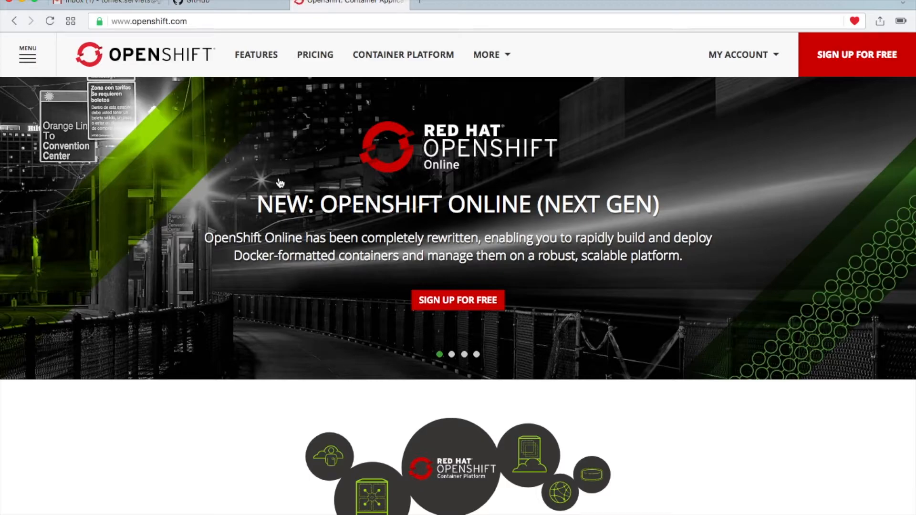
mouse_move(738, 40)
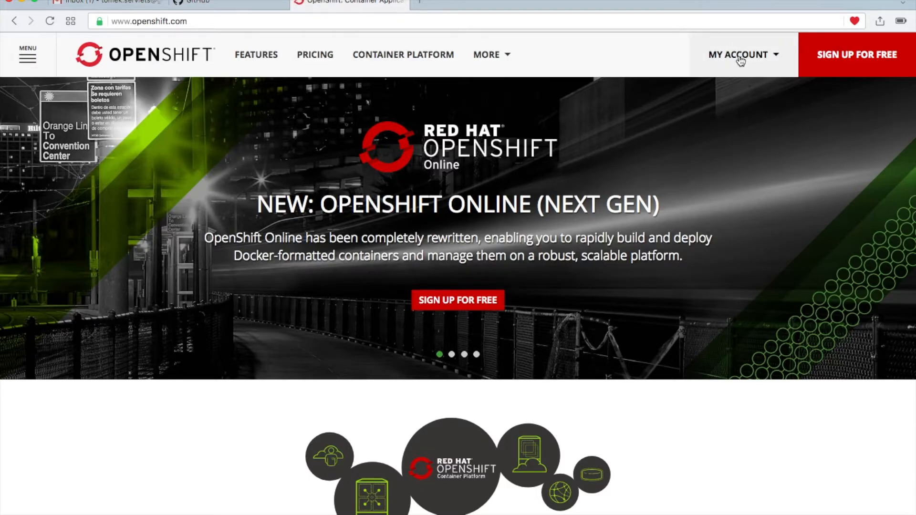
left_click(742, 54)
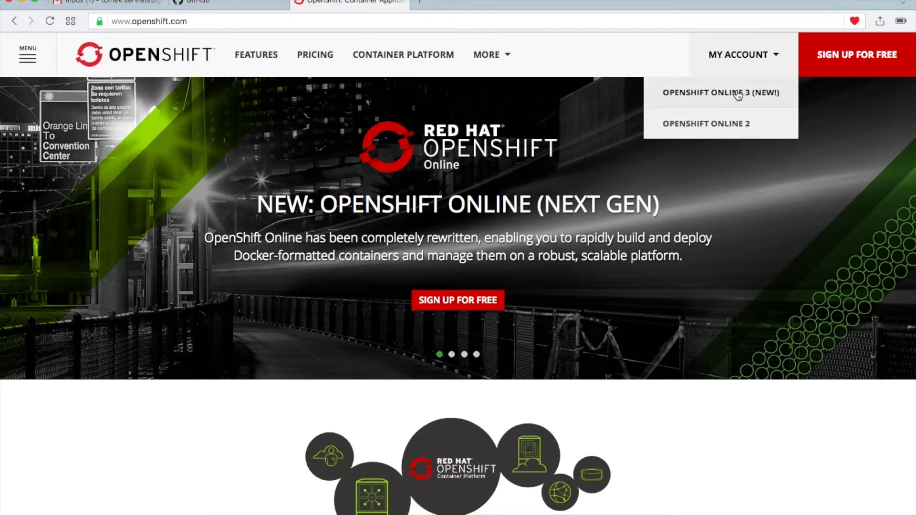
mouse_move(738, 96)
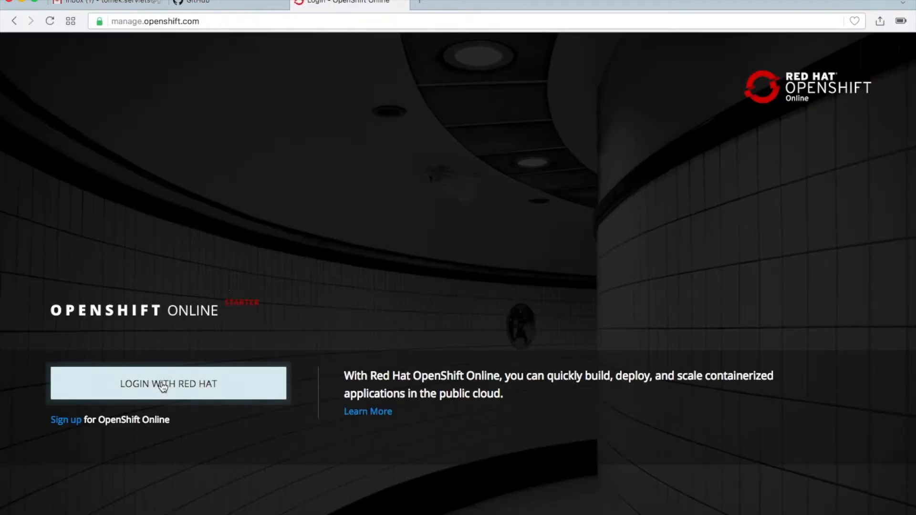
- Log in to OpenShift Online with Red Hat, choosing GitHub as the social login
left_click(168, 384)
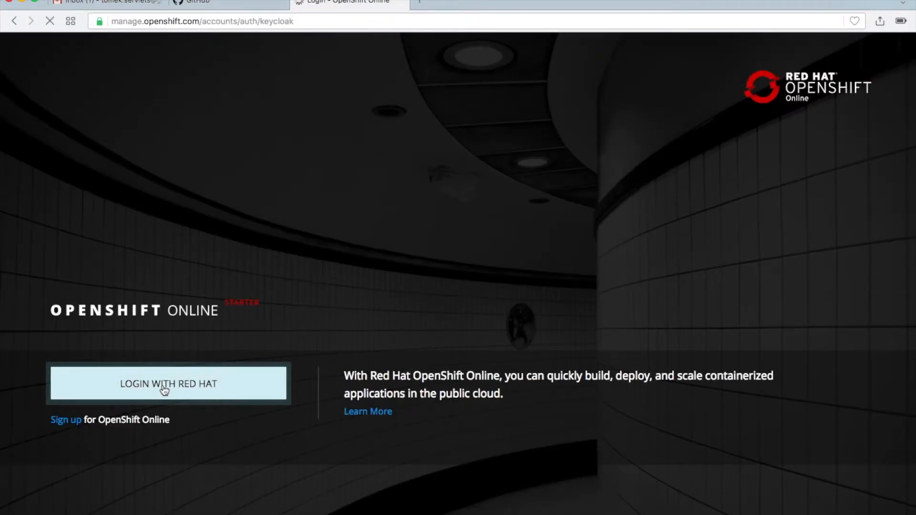
left_click(168, 384)
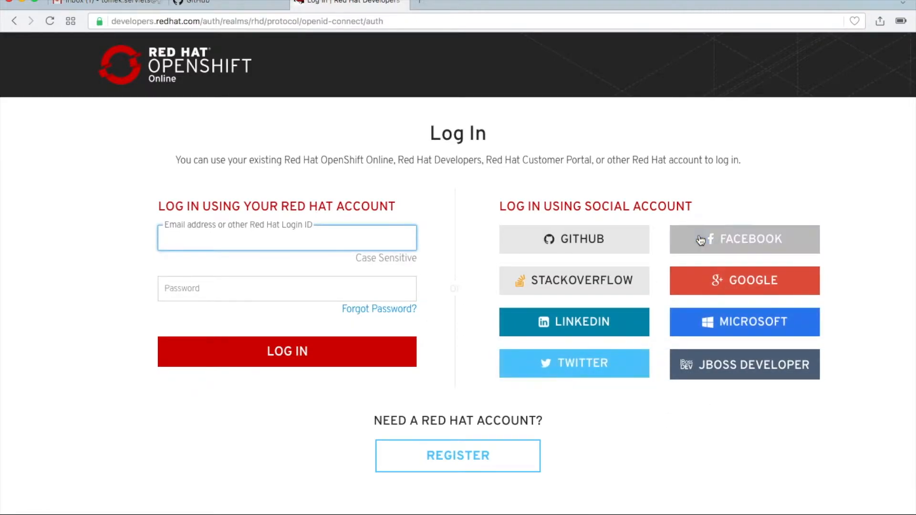
mouse_move(574, 243)
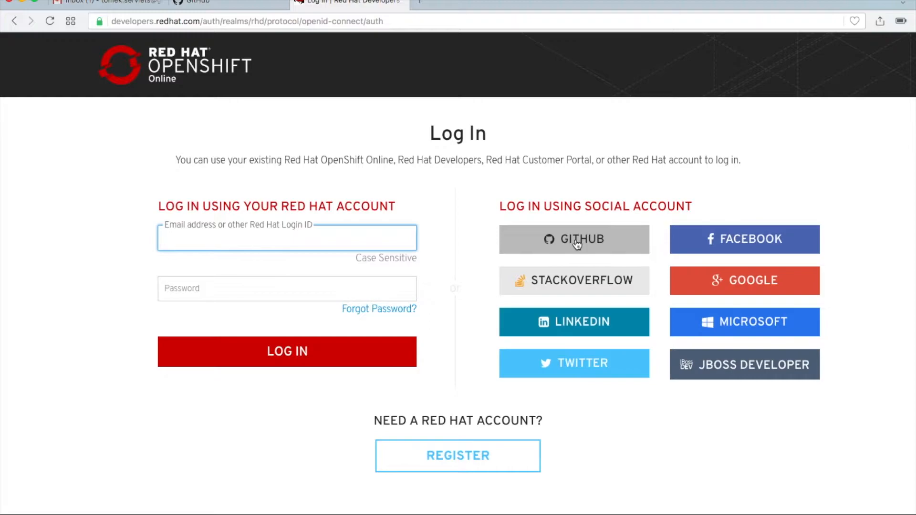
mouse_move(575, 239)
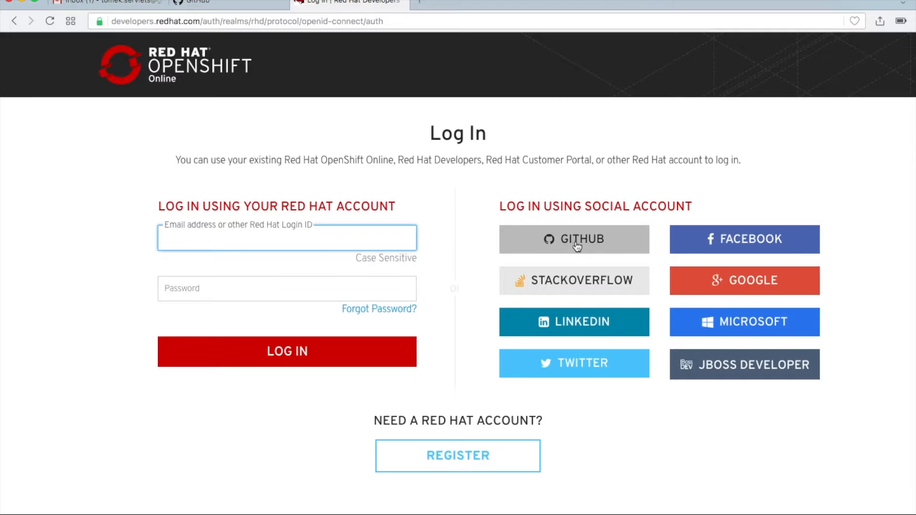
left_click(574, 238)
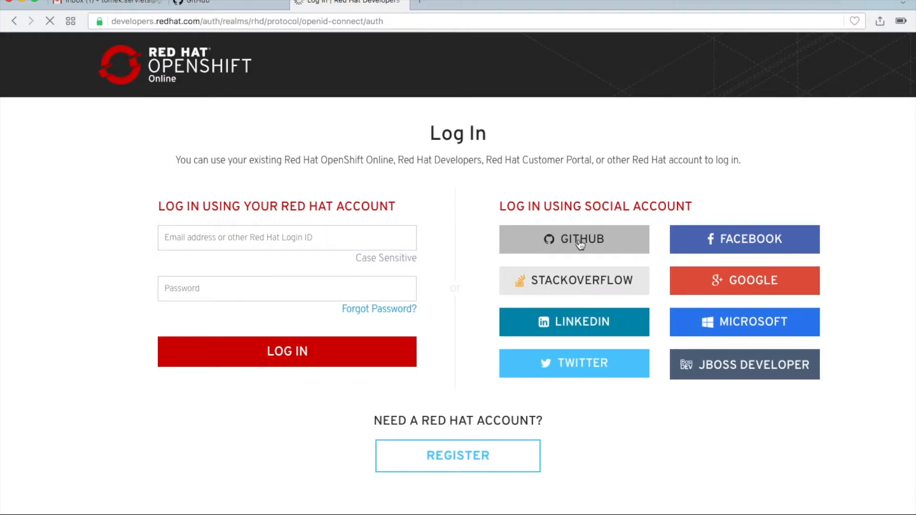
left_click(574, 238)
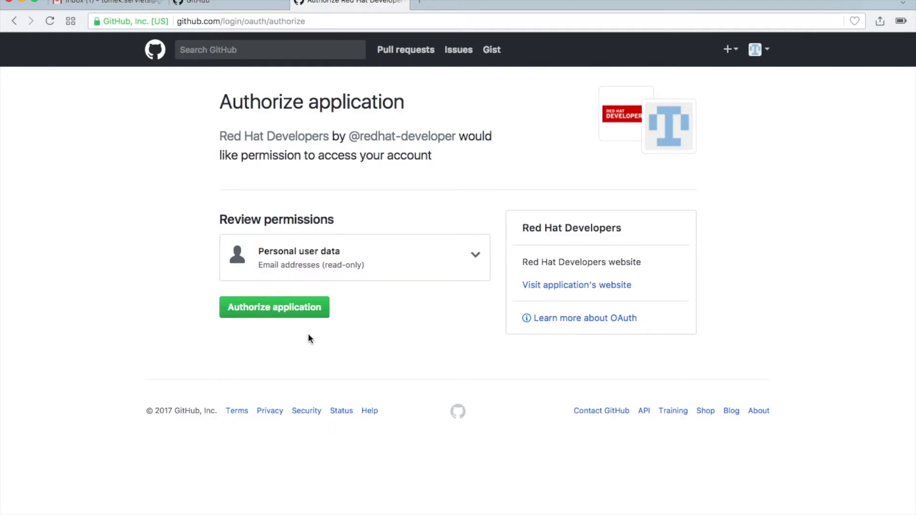
- Authorize the Red Hat Developers application on GitHub
left_click(274, 306)
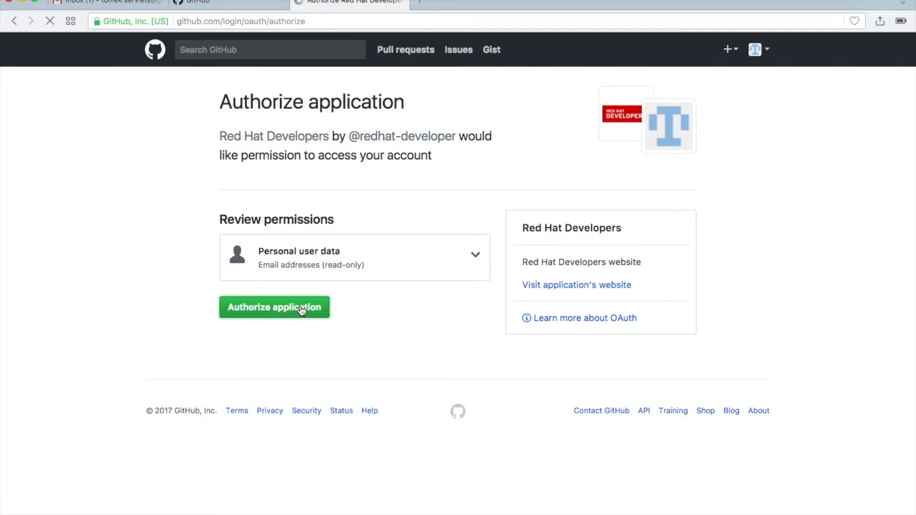
left_click(274, 307)
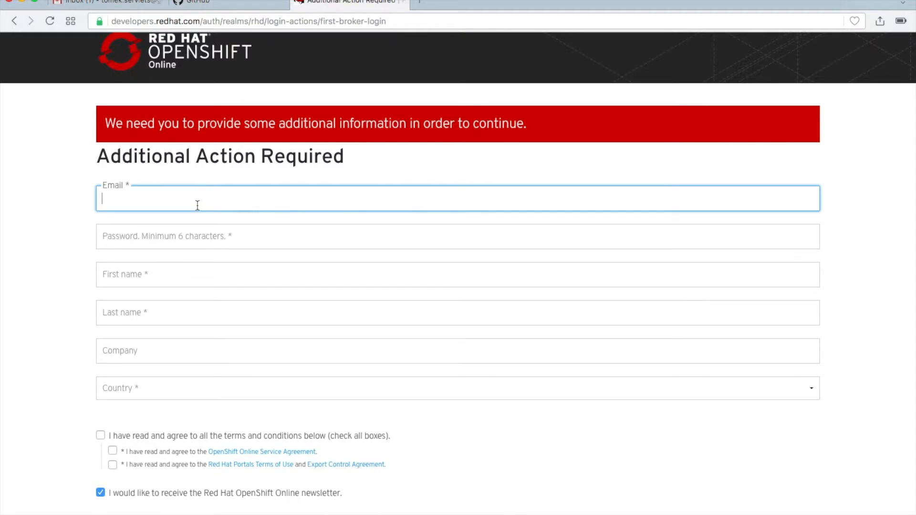
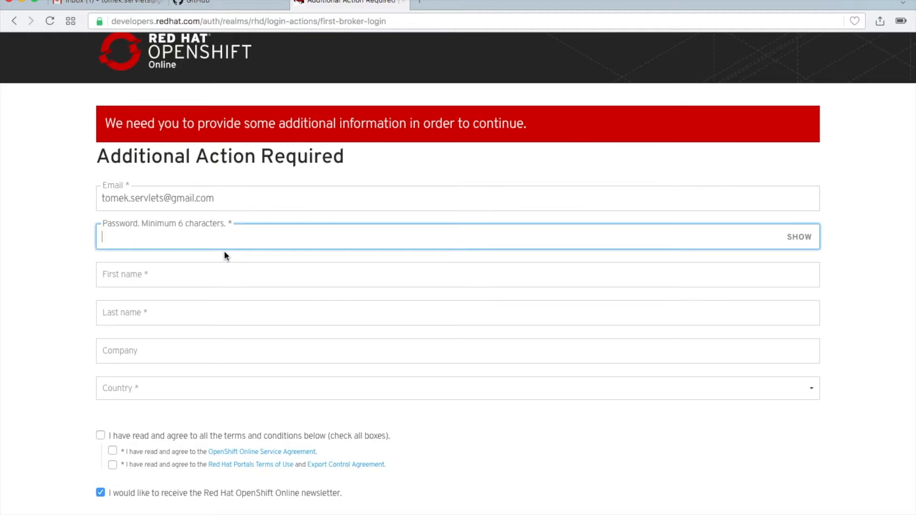
type("•")
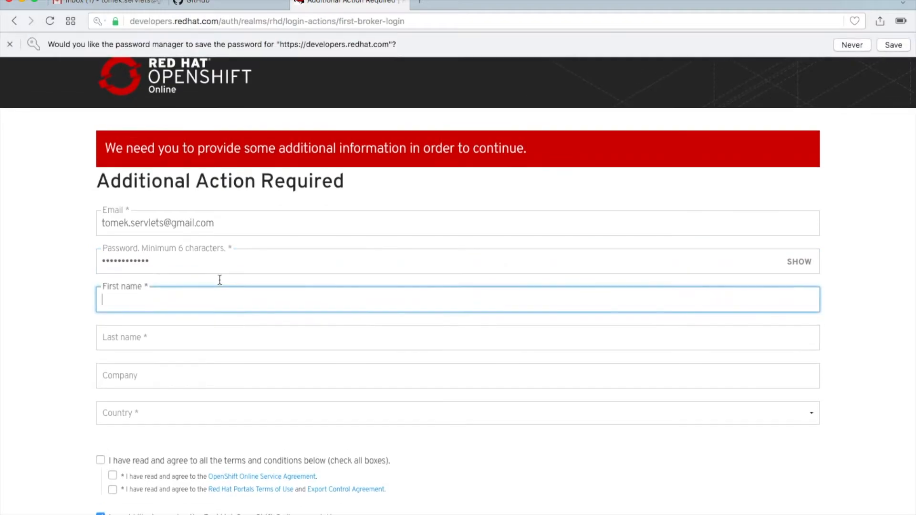
type("Tomek")
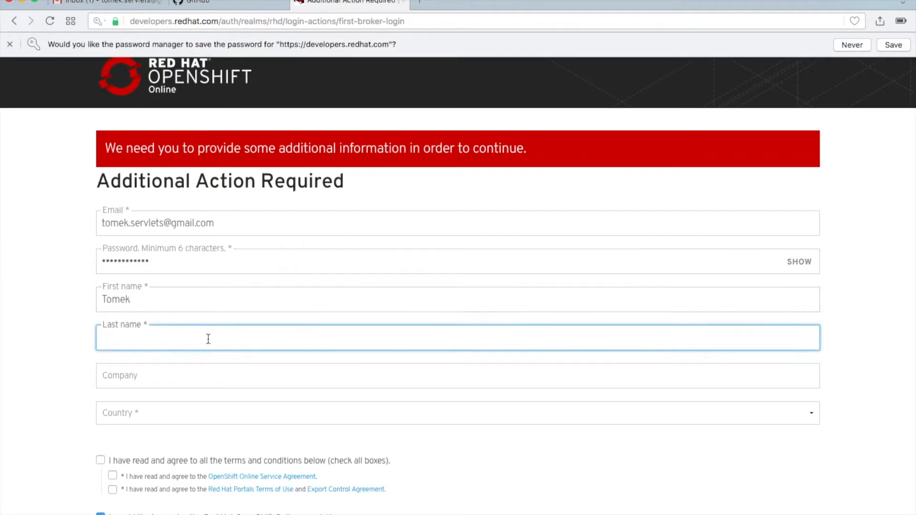
type("Servlets")
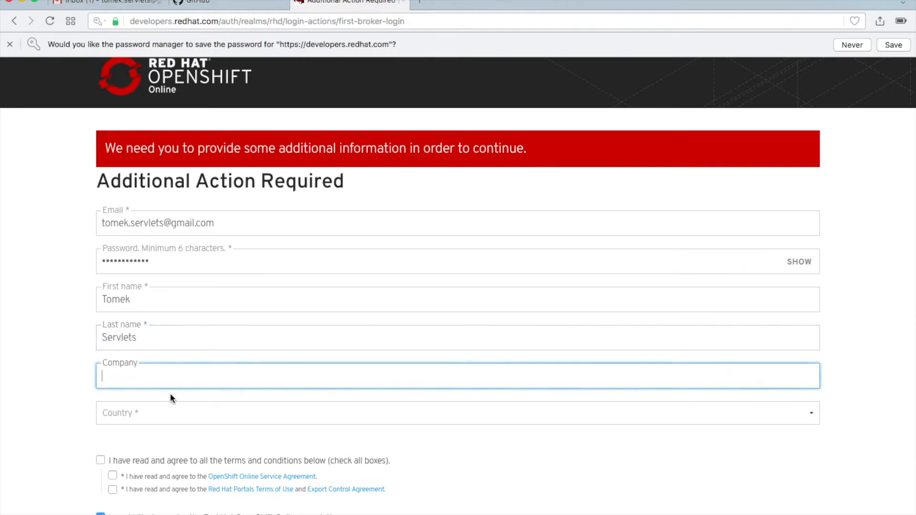
- Set the country to Luxembourg, agree to all terms, and submit the account details
left_click(457, 412)
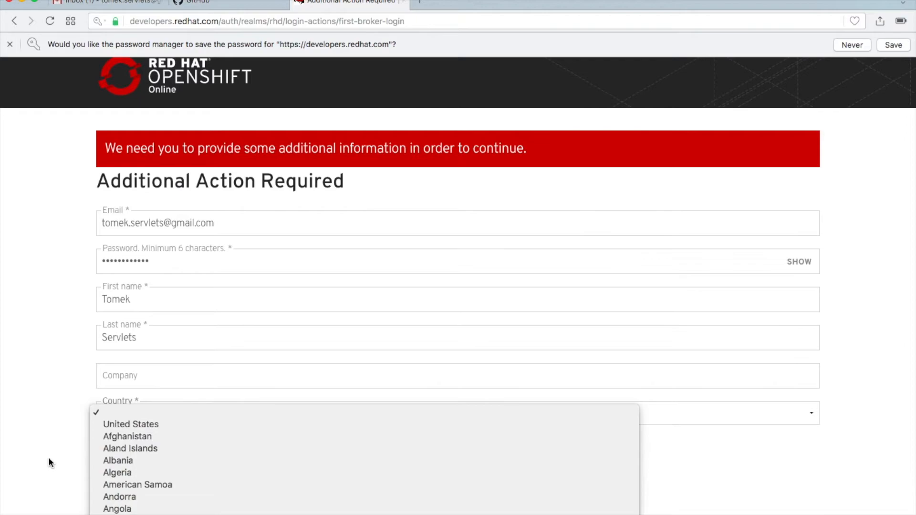
mouse_move(131, 424)
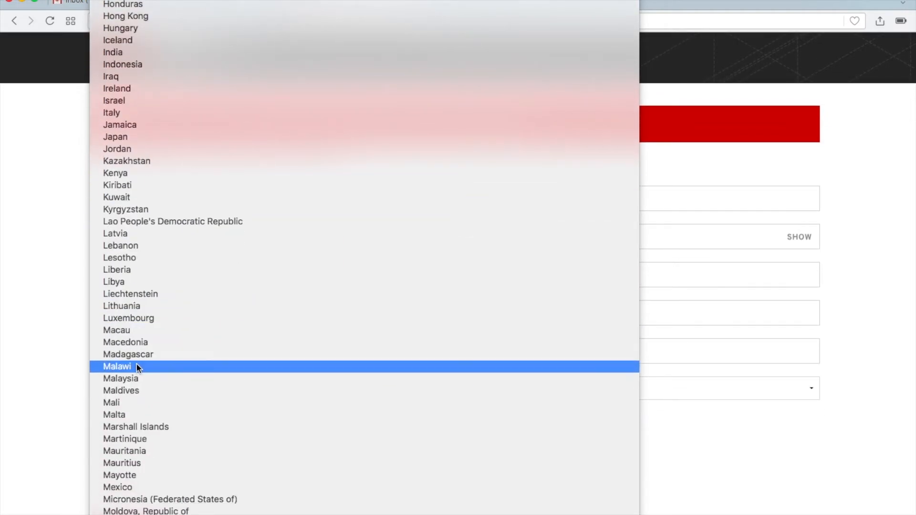
mouse_move(145, 269)
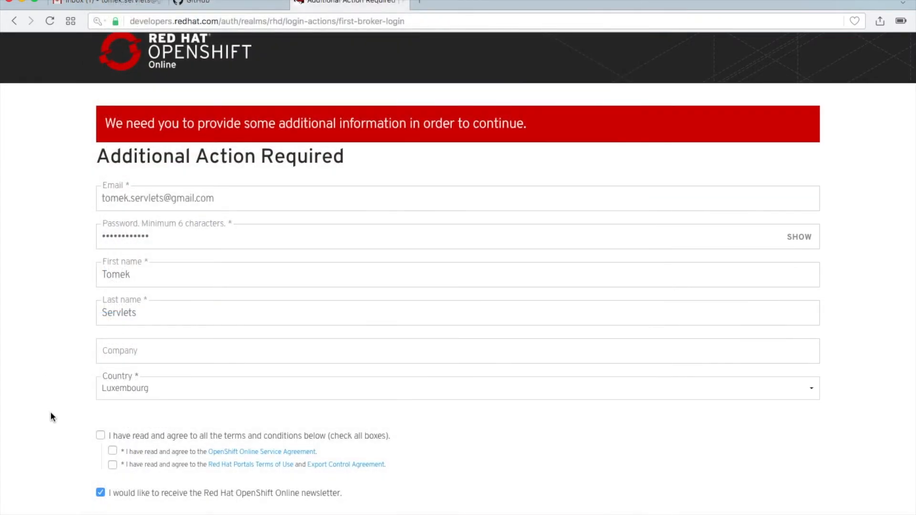
scroll("down", 3)
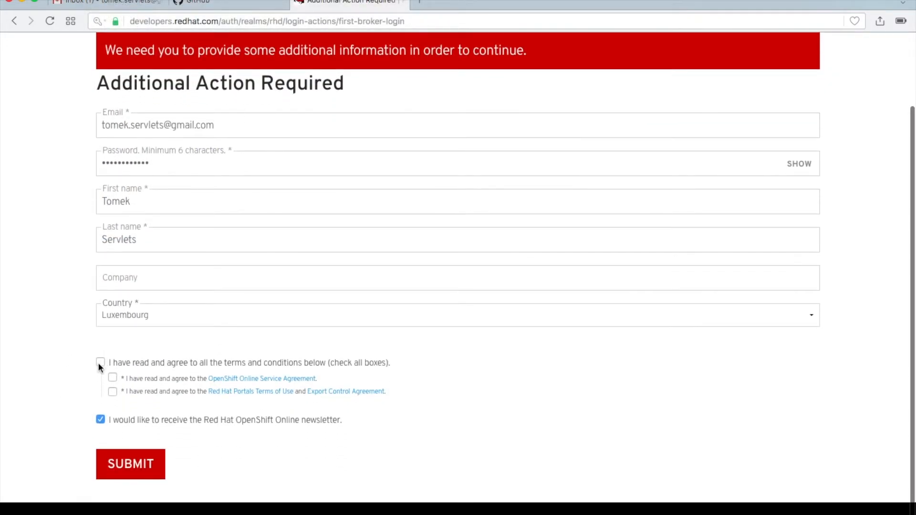
left_click(100, 363)
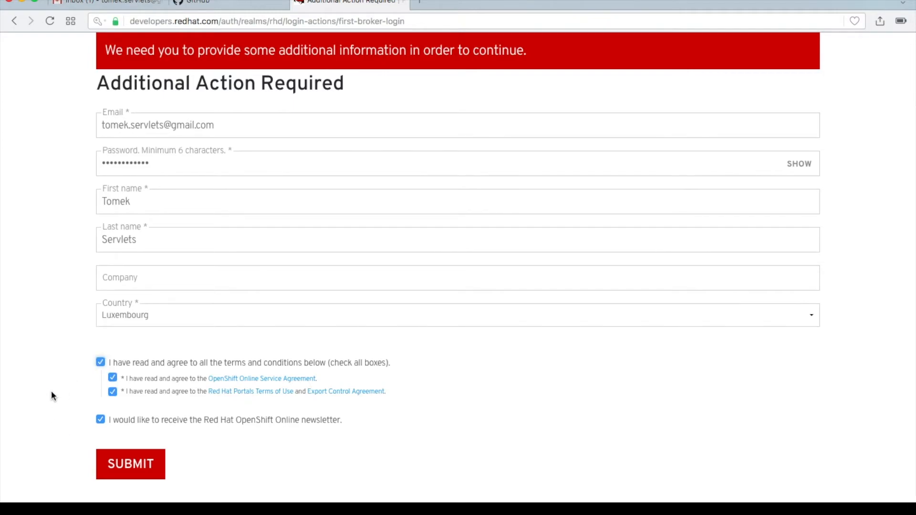
scroll("down", 3)
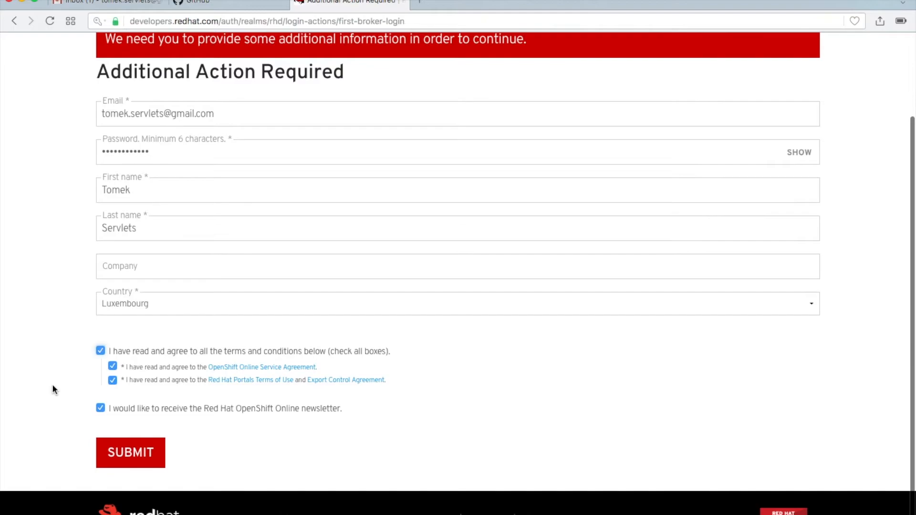
left_click(130, 452)
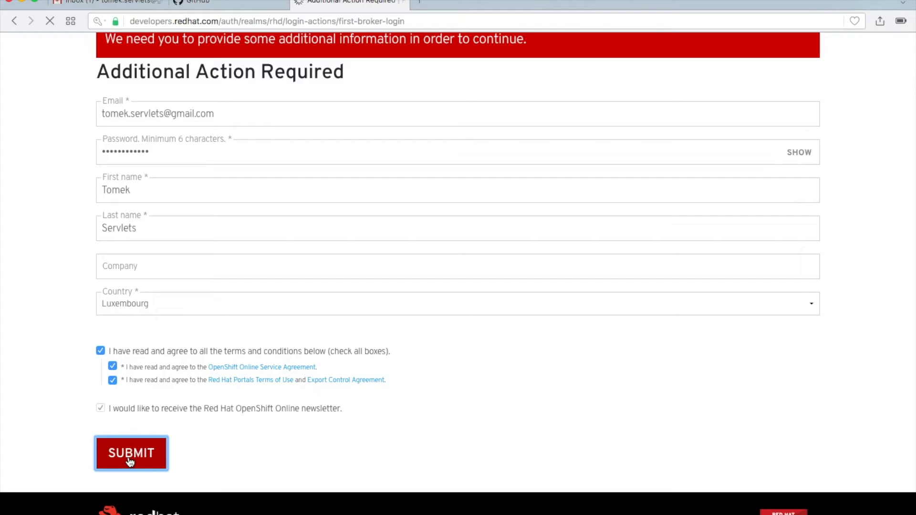
- Verify the email via the Red Hat OpenShift Online message in the Gmail inbox
left_click(131, 453)
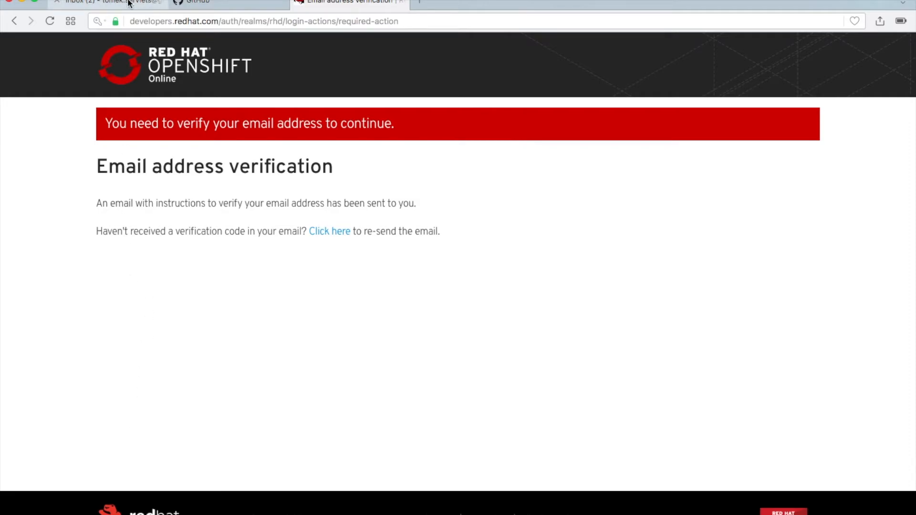
mouse_move(108, 2)
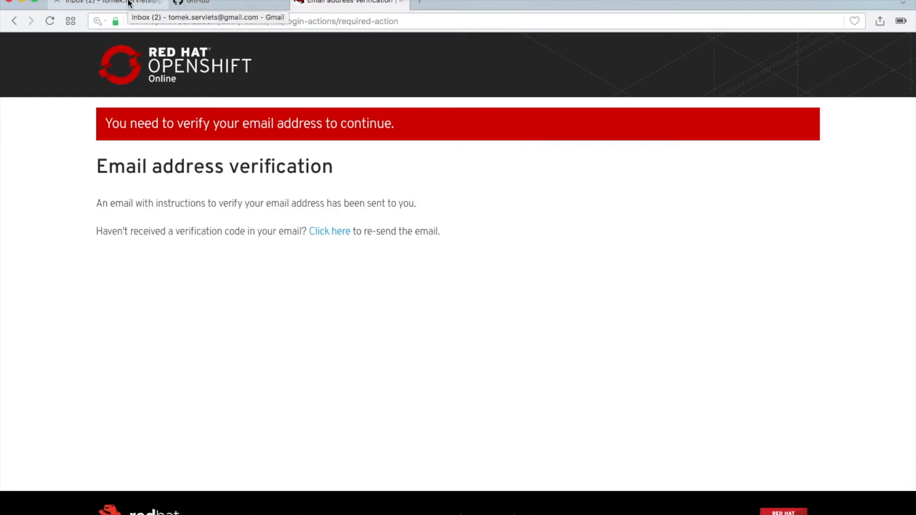
left_click(105, 3)
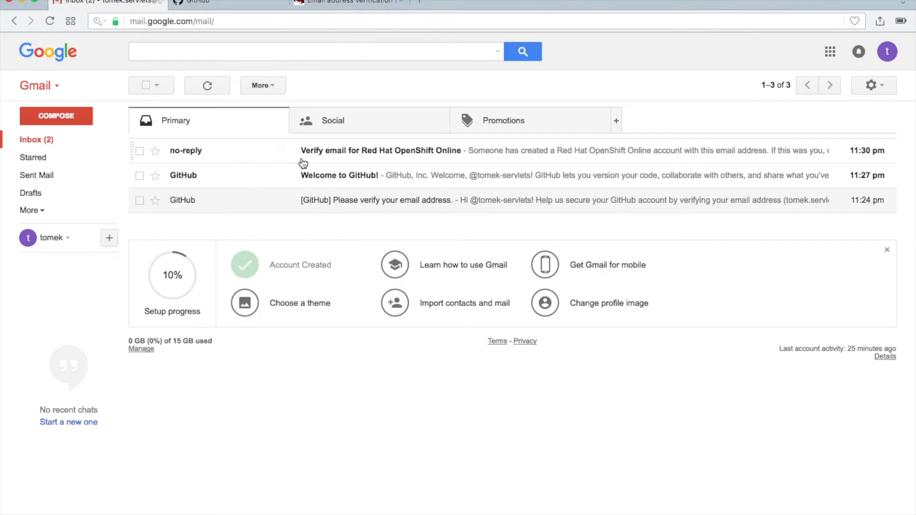
left_click(381, 150)
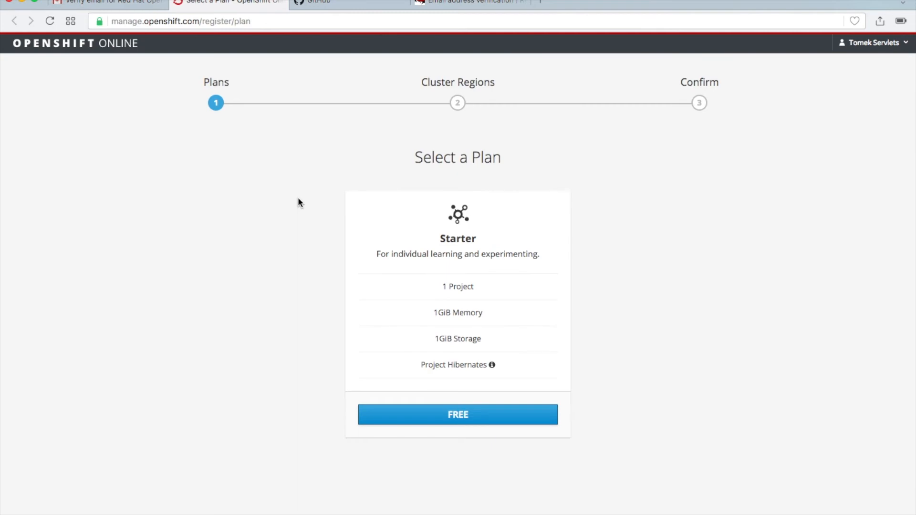
mouse_move(448, 356)
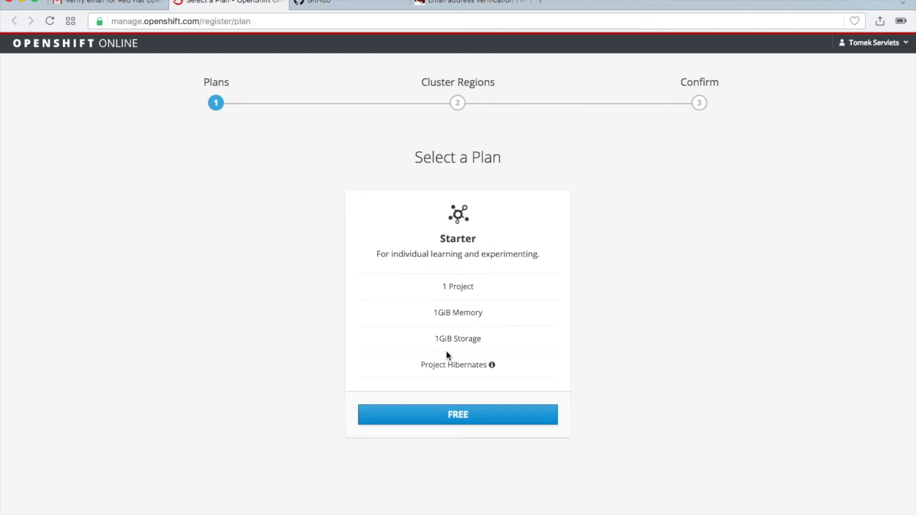
- Subscribe to the free Starter plan in the US East (Virginia) region
left_click(457, 414)
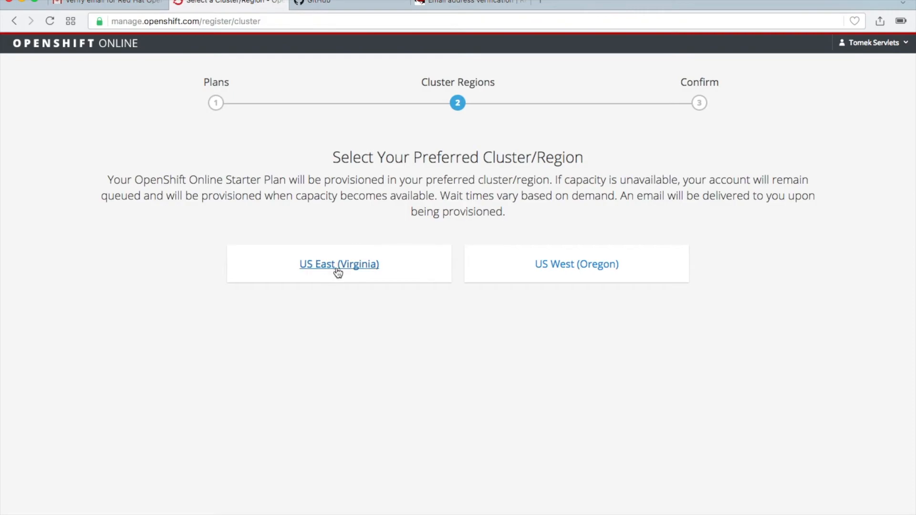
left_click(338, 263)
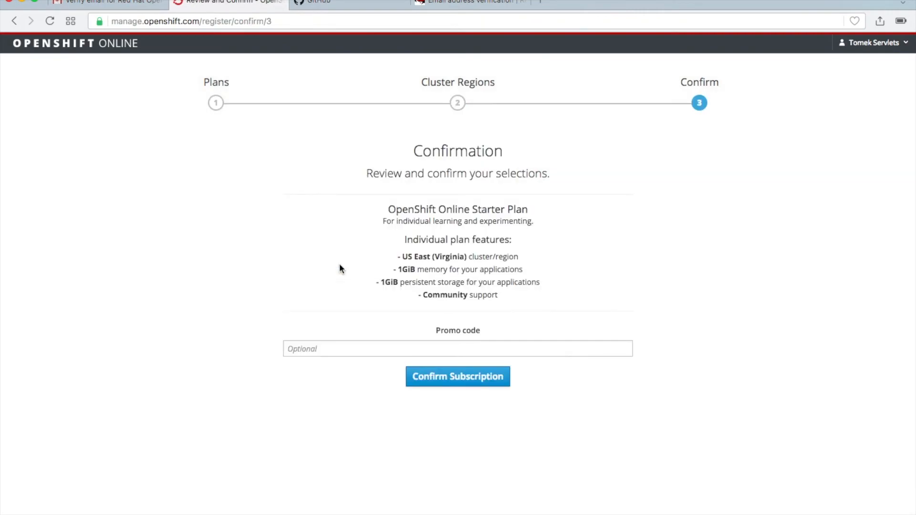
mouse_move(446, 403)
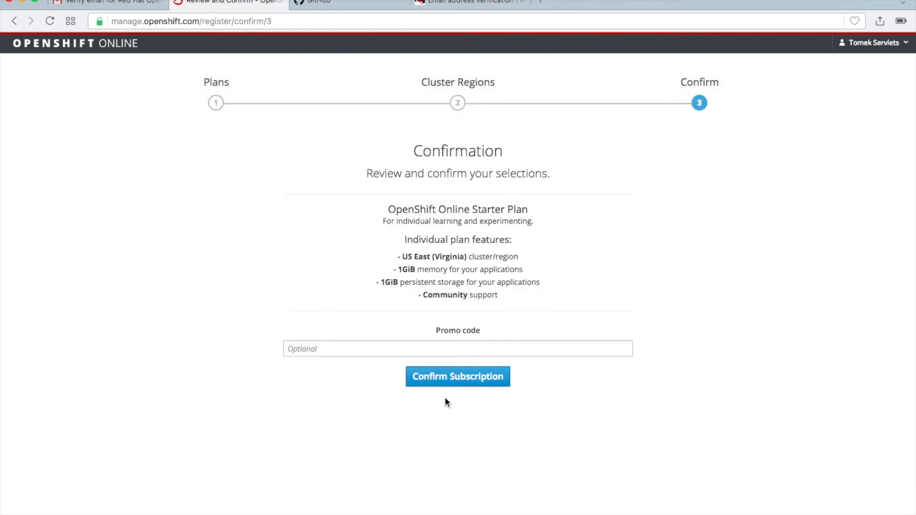
left_click(458, 376)
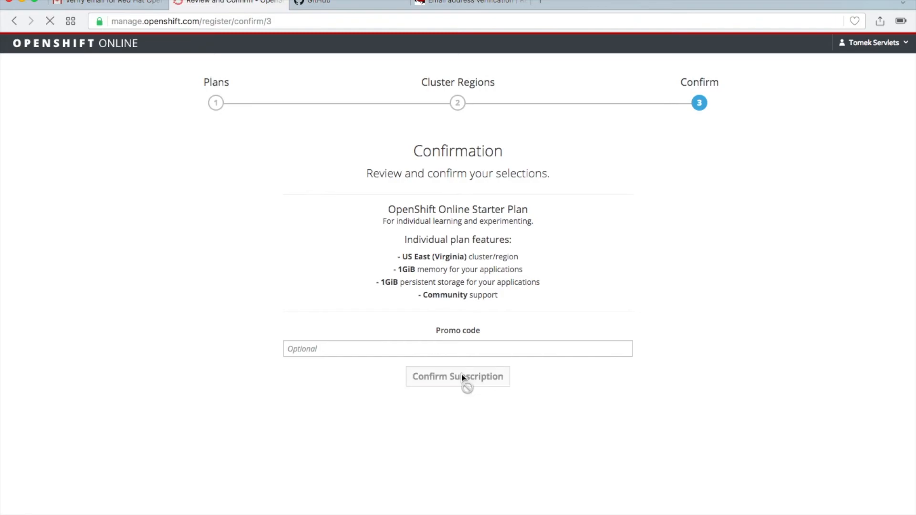
left_click(457, 376)
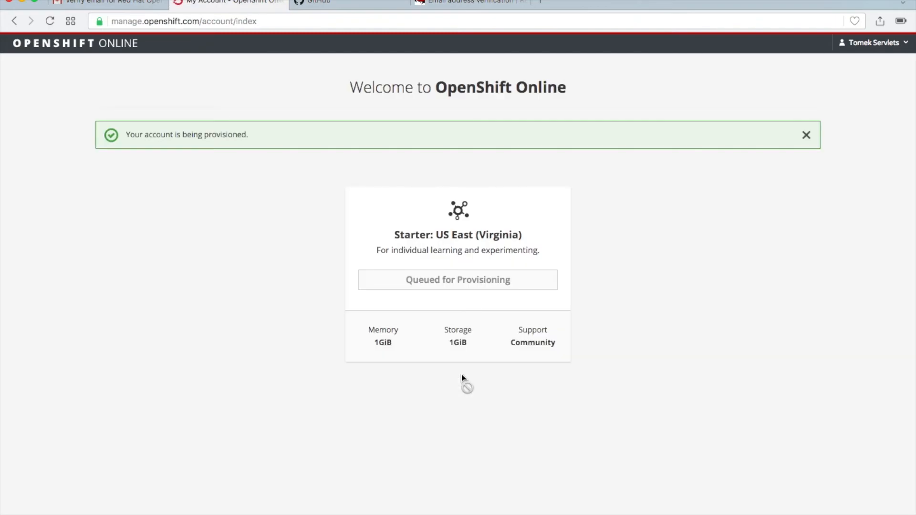
mouse_move(140, 155)
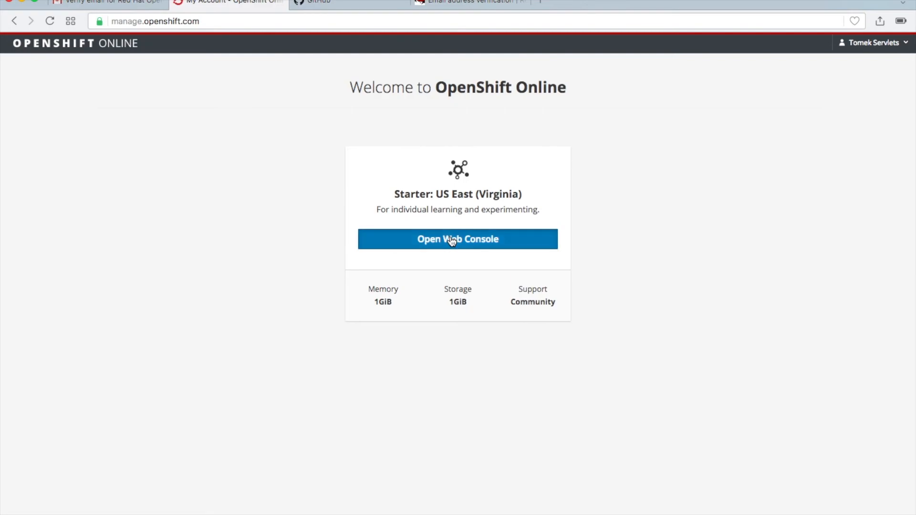
- Launch the OpenShift Online web console for the provisioned account
left_click(457, 238)
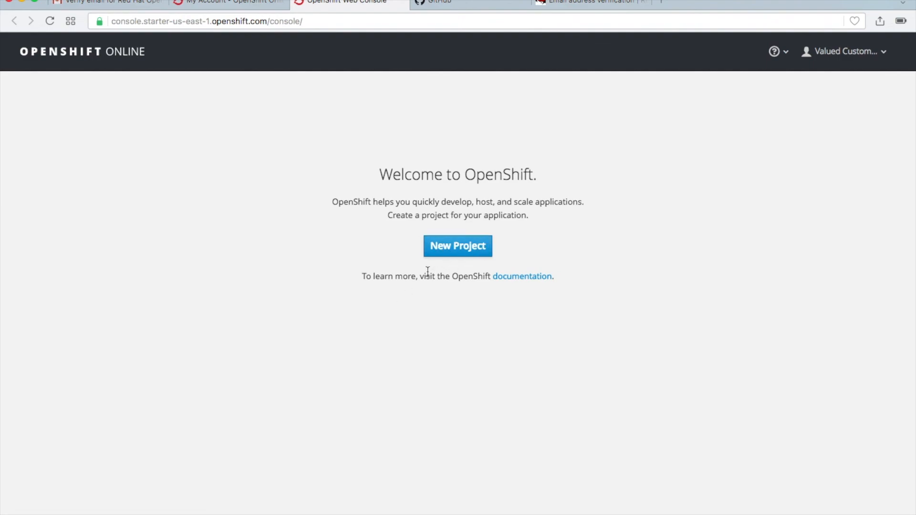
mouse_move(496, 246)
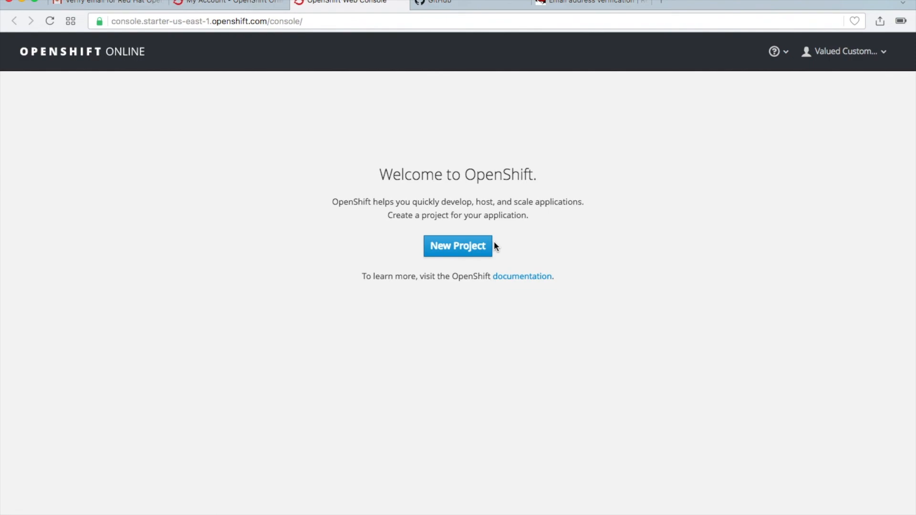
mouse_move(513, 183)
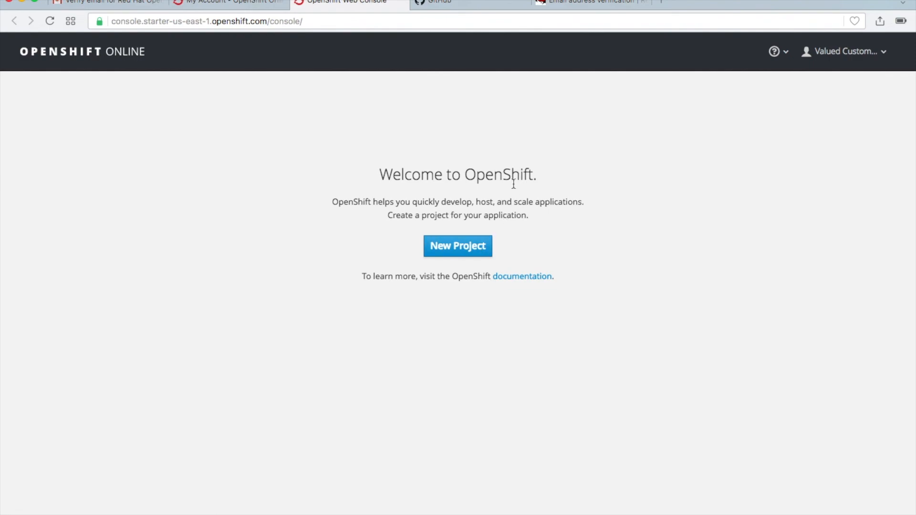
mouse_move(572, 221)
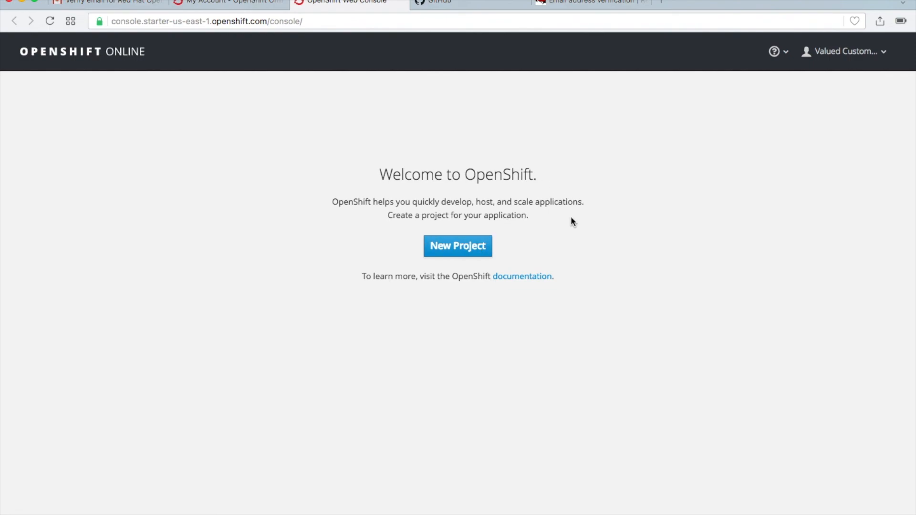